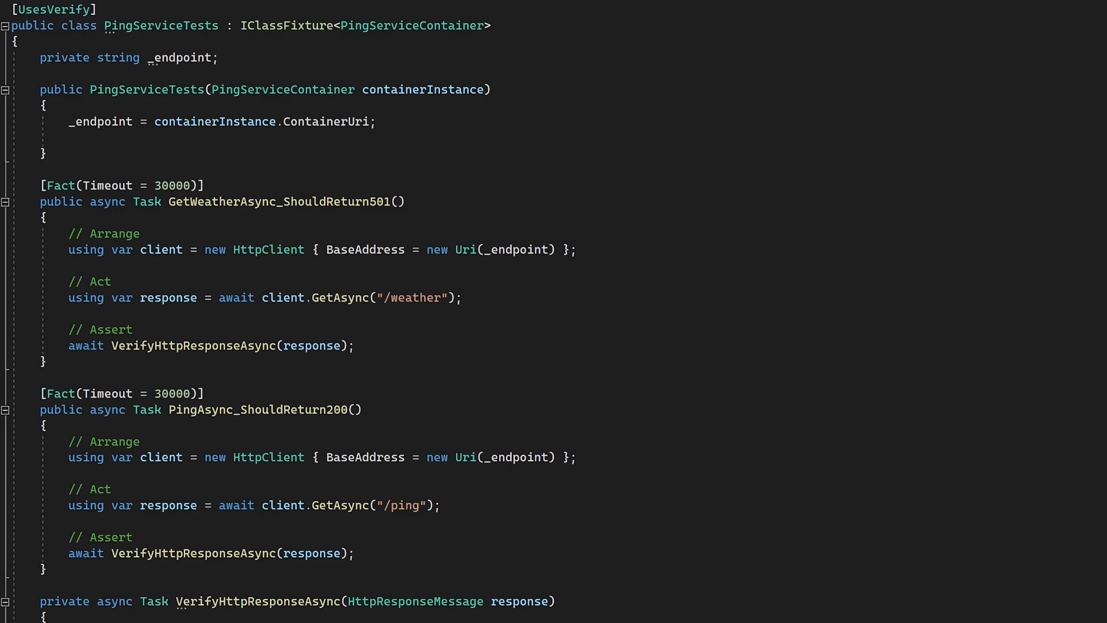
- Edit pong.json route and status values, entering POST, GET, /{id}, NotFound and OK
{"action": "left_click", "coordinate": [47, 569]}
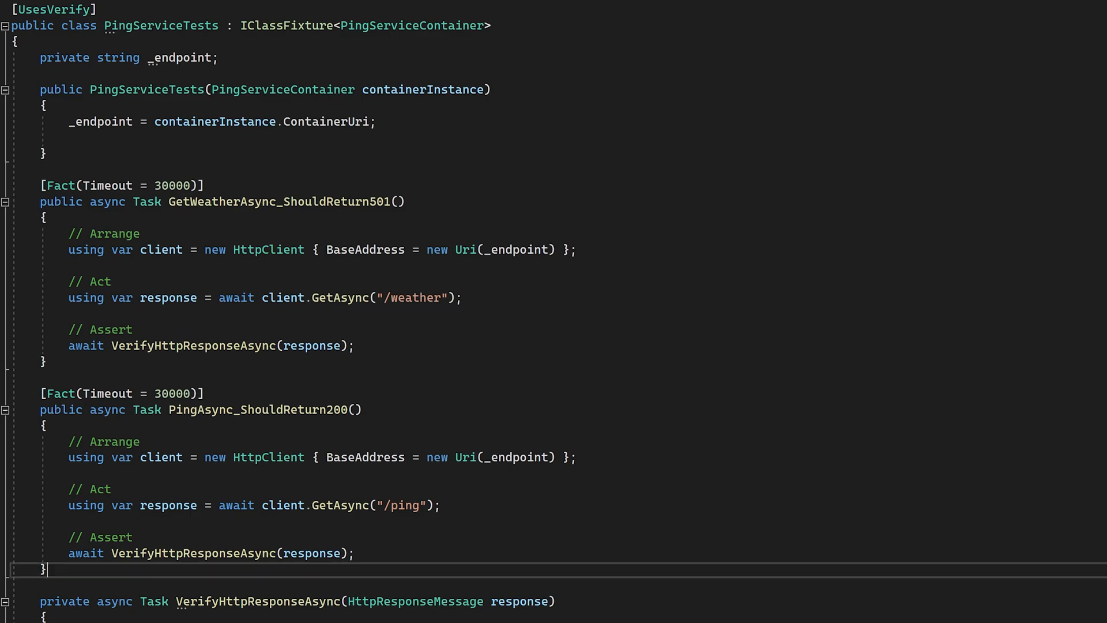
{"action": "left_click_drag", "start_coordinate": [41, 393], "coordinate": [46, 569]}
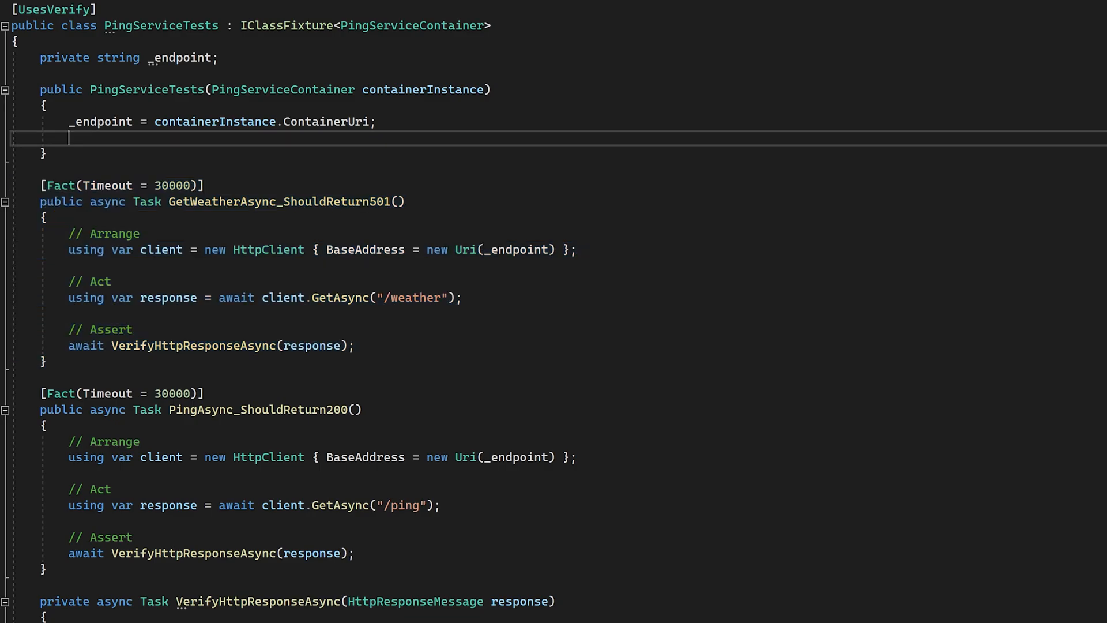
{"action": "scroll", "scroll_direction": "down", "scroll_amount": 3}
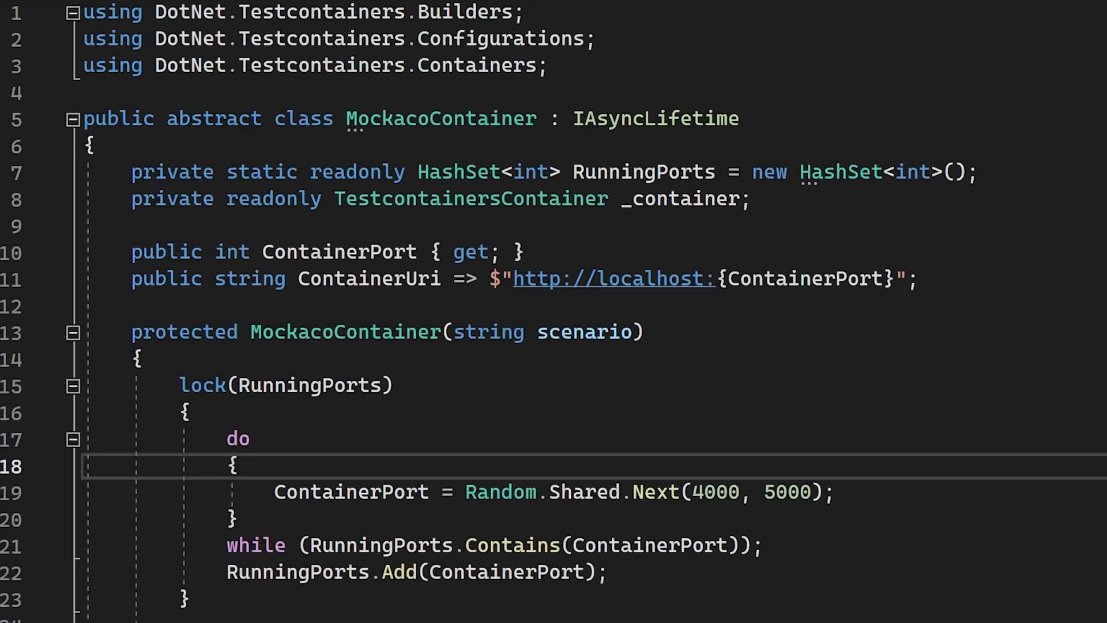
{"action": "scroll", "scroll_direction": "down", "scroll_amount": 3}
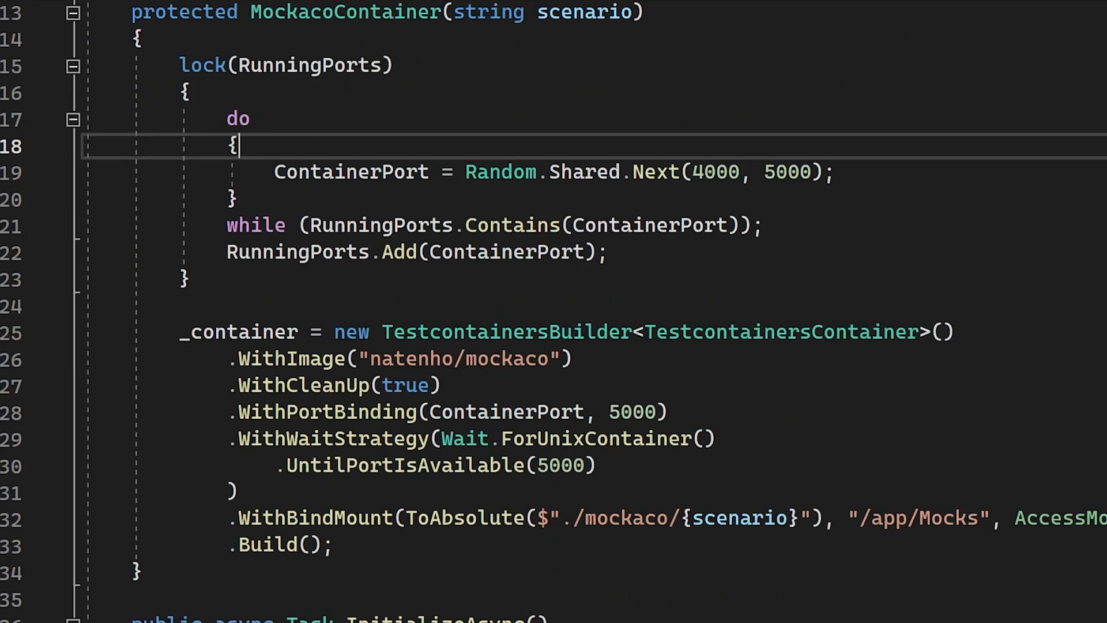
{"action": "scroll", "scroll_direction": "down", "scroll_amount": 3}
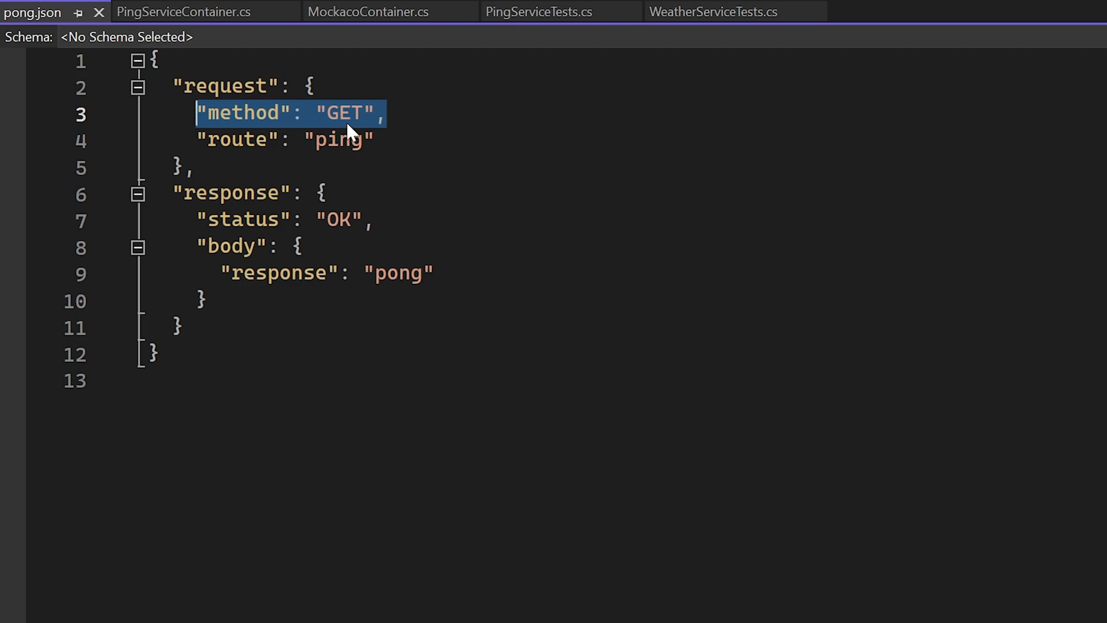
{"action": "type", "text": "POST"}
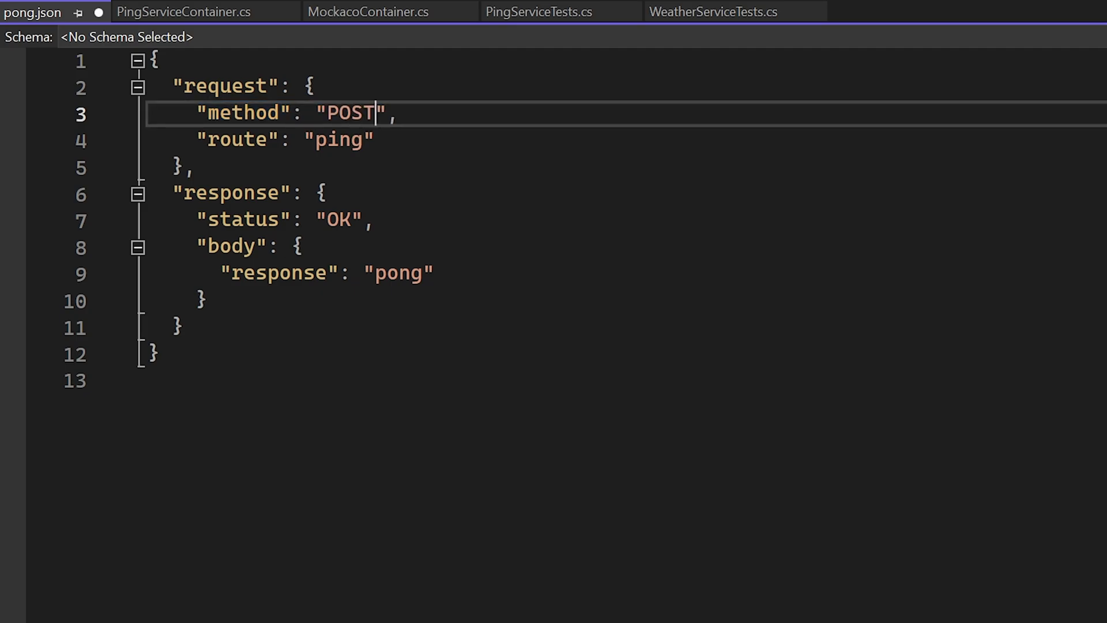
{"action": "type", "text": "GET"}
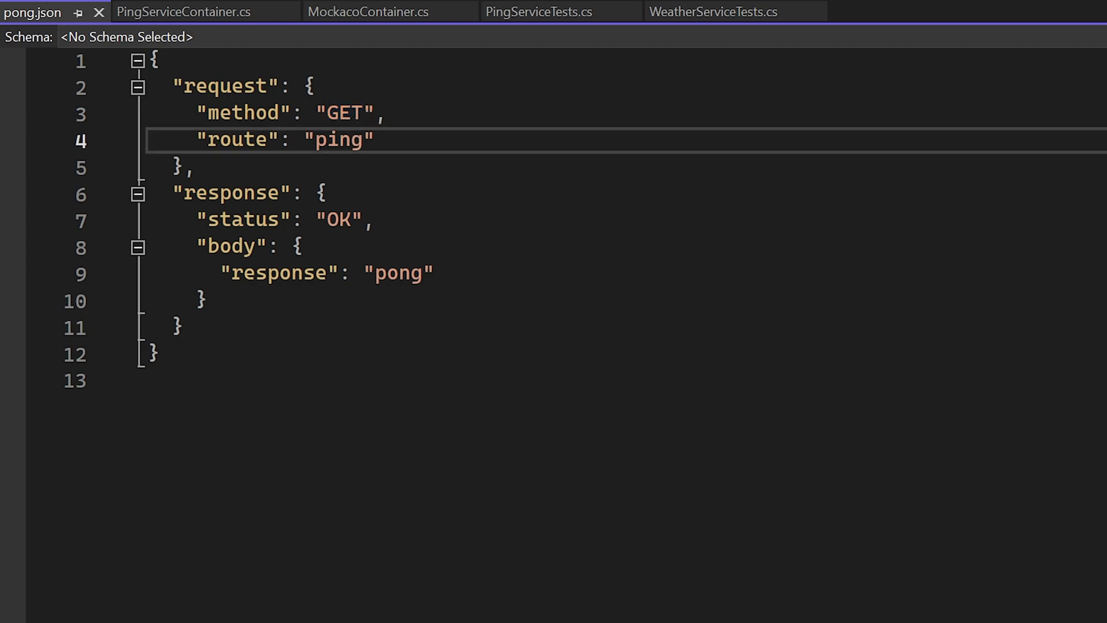
{"action": "type", "text": "/{id}"}
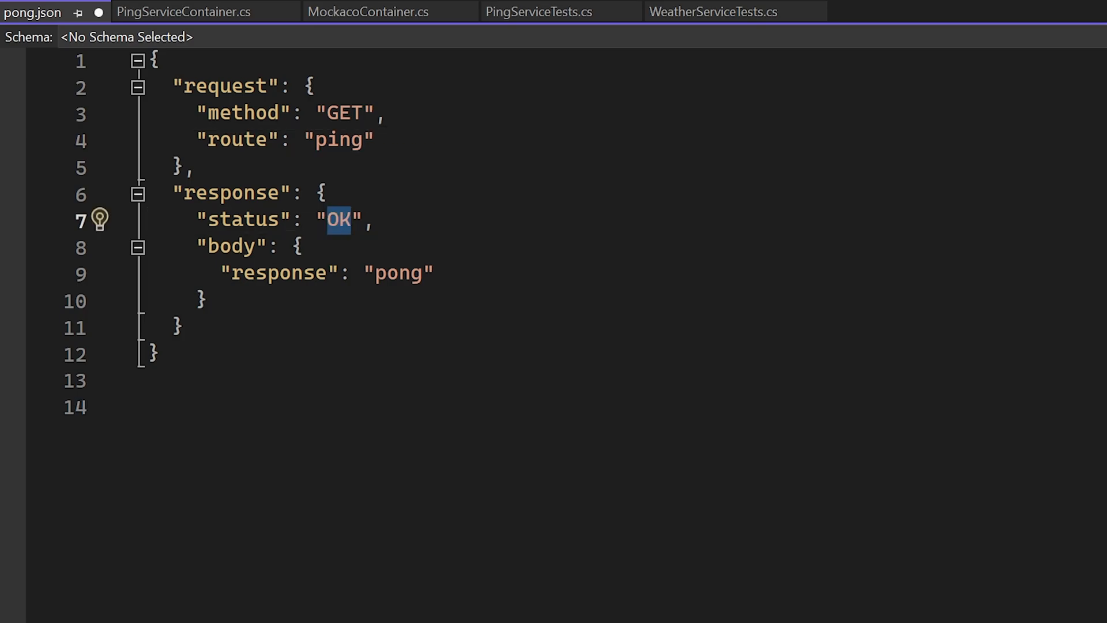
{"action": "type", "text": "NotFound"}
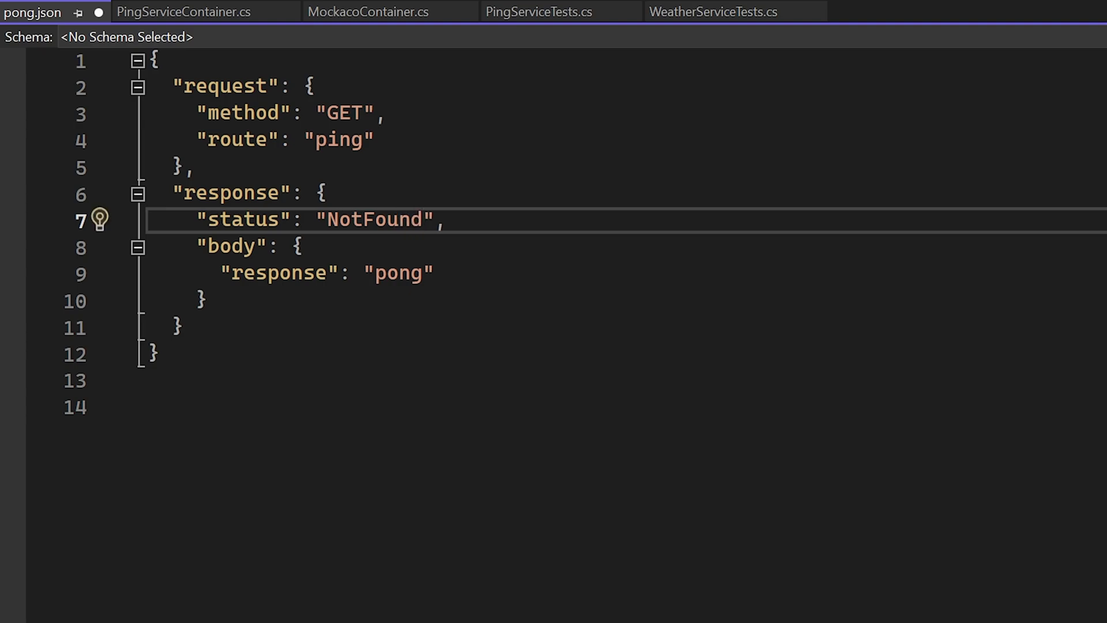
{"action": "type", "text": "OK"}
{"action": "type", "text": "\"fruit\":  \"<#="}
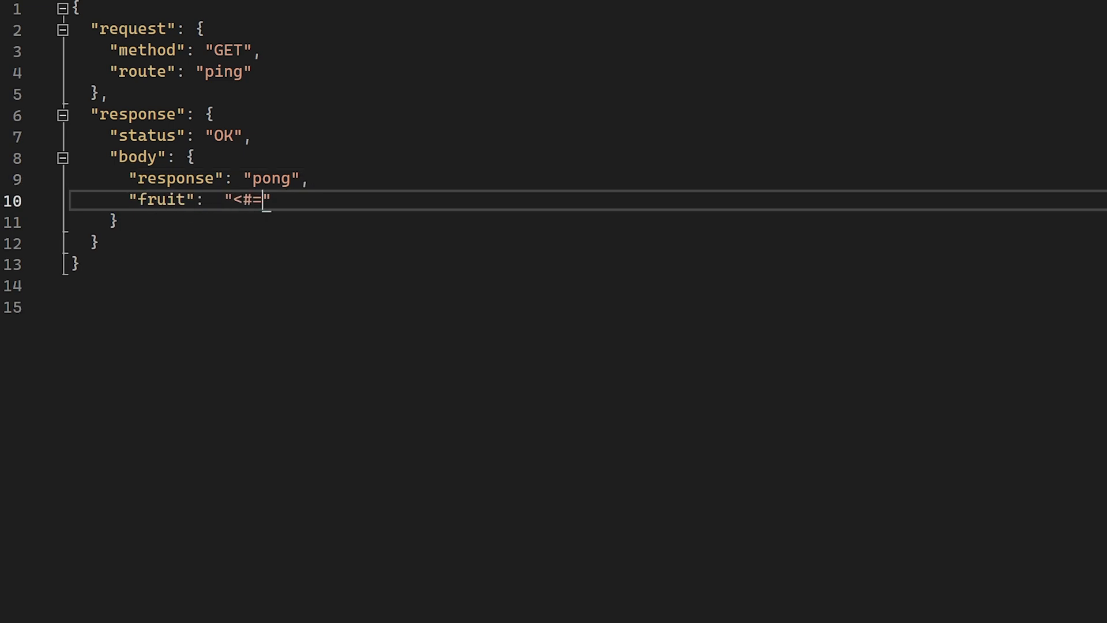
- Template the fruit value with Faker.PickRandom over apple, banana, orange and kiwi
{"action": "type", "text": "Faker.PickRandom("}
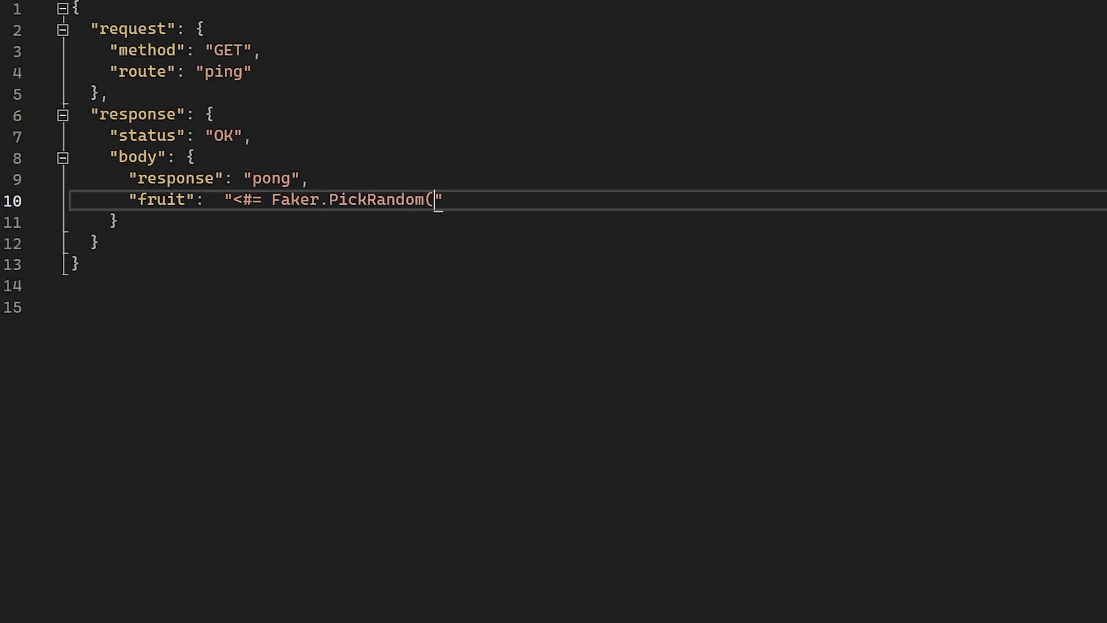
{"action": "type", "text": "new[] { \"apple\", }"}
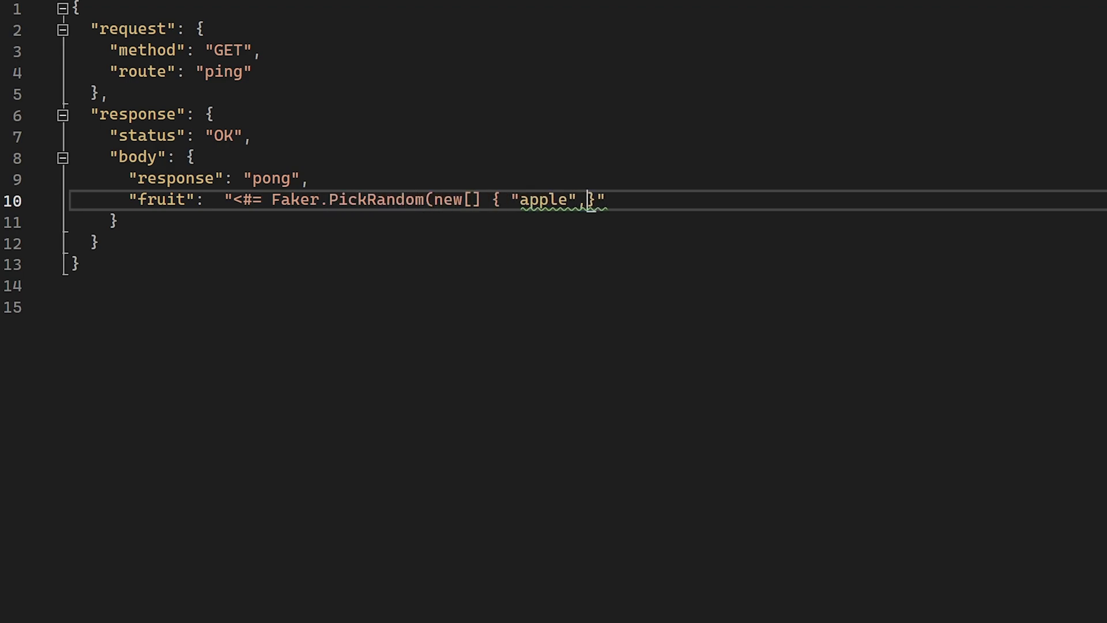
{"action": "type", "text": ", \"banana\", \"orange\", \"strawberry"}
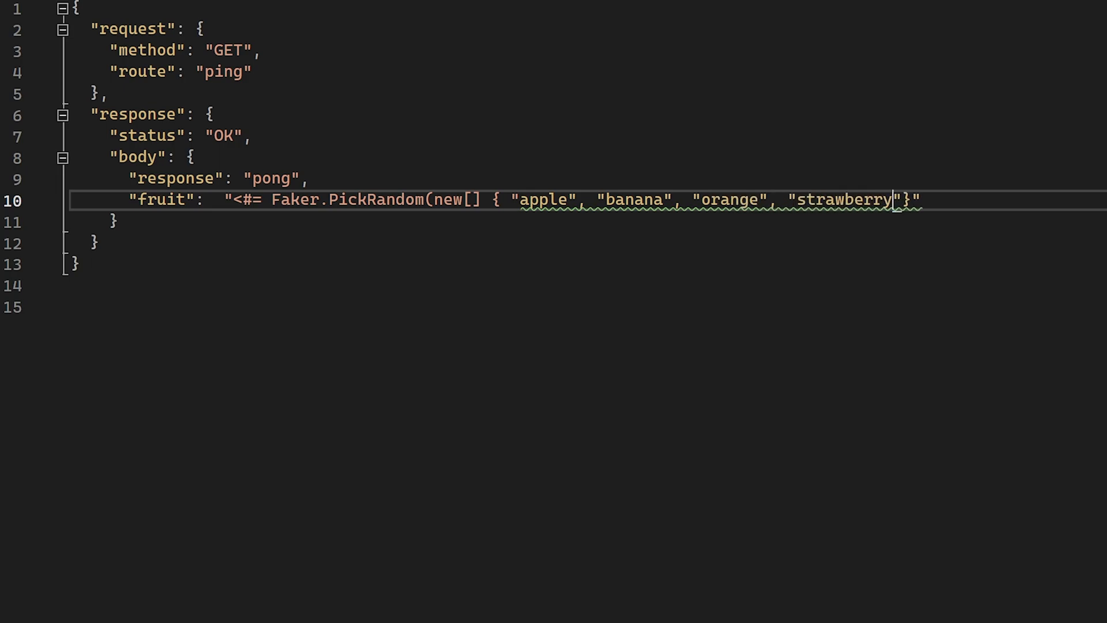
{"action": "type", "text": ", \"kiwi\" }) #>"}
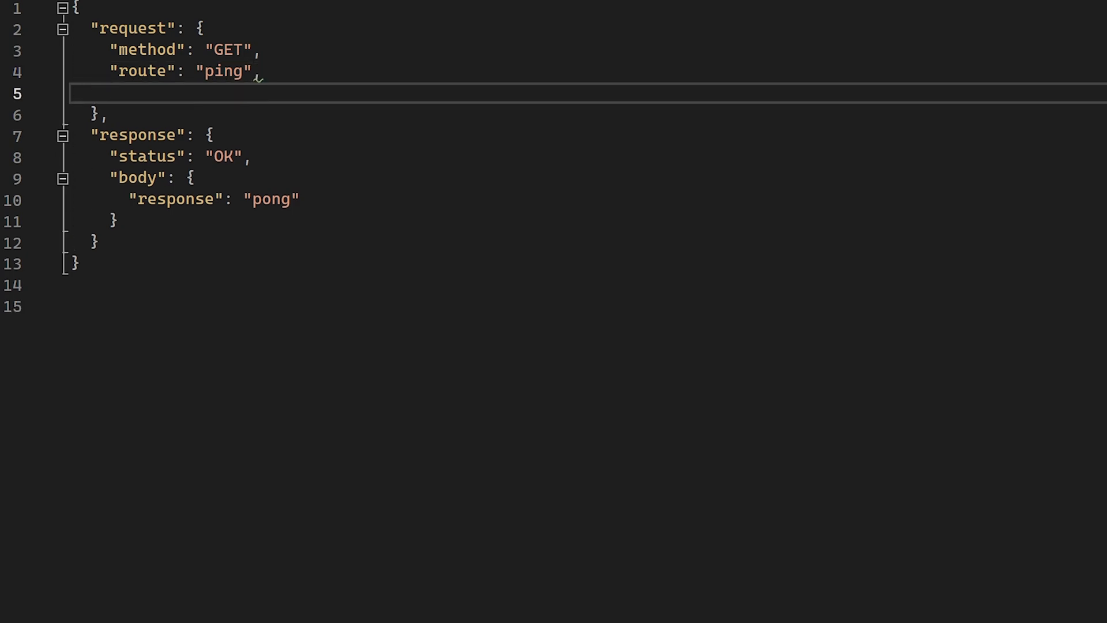
- Add "condition": "<#= DateTime.Now.Second % 2 == 0 #>" to the ping request
{"action": "type", "text": "\"condition\":"}
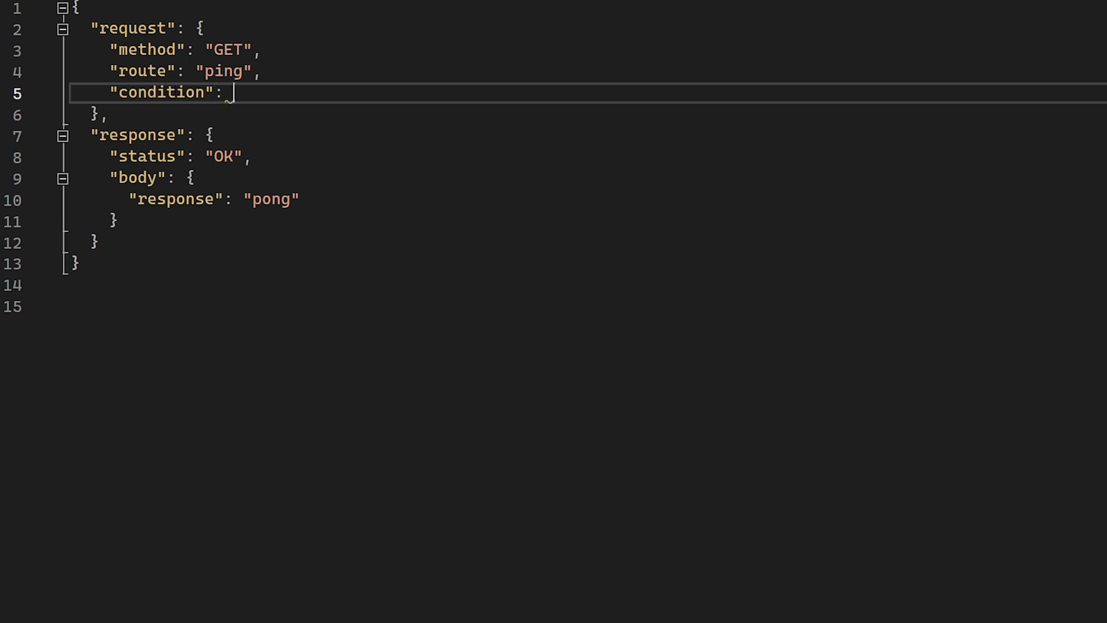
{"action": "type", "text": "\"<#= DateTime.Now\""}
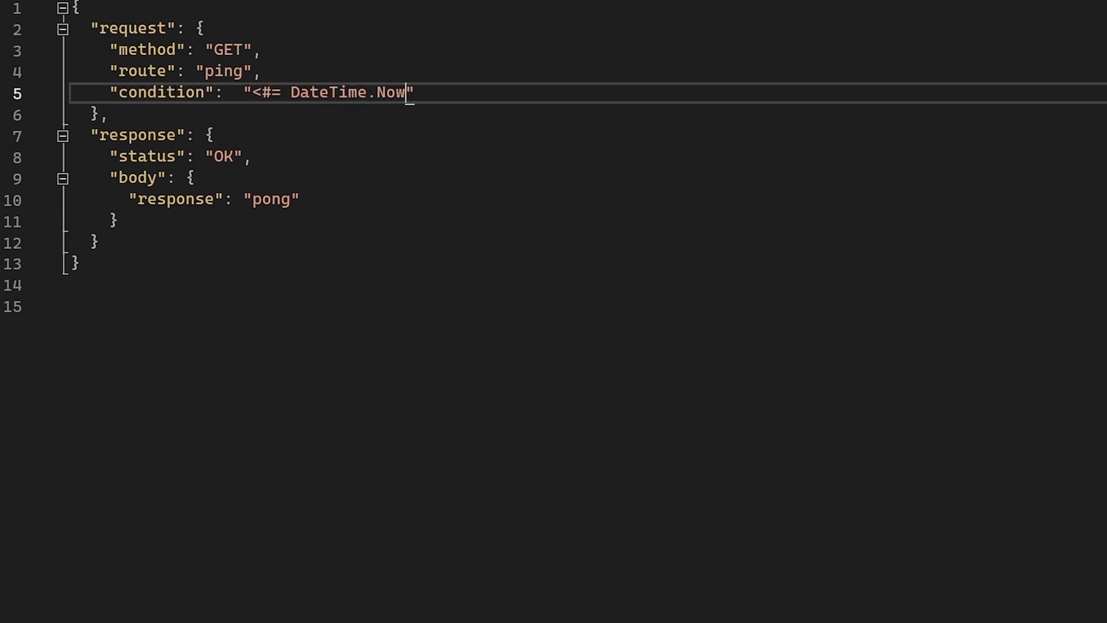
{"action": "type", "text": ".Second % 2 == 0 #"}
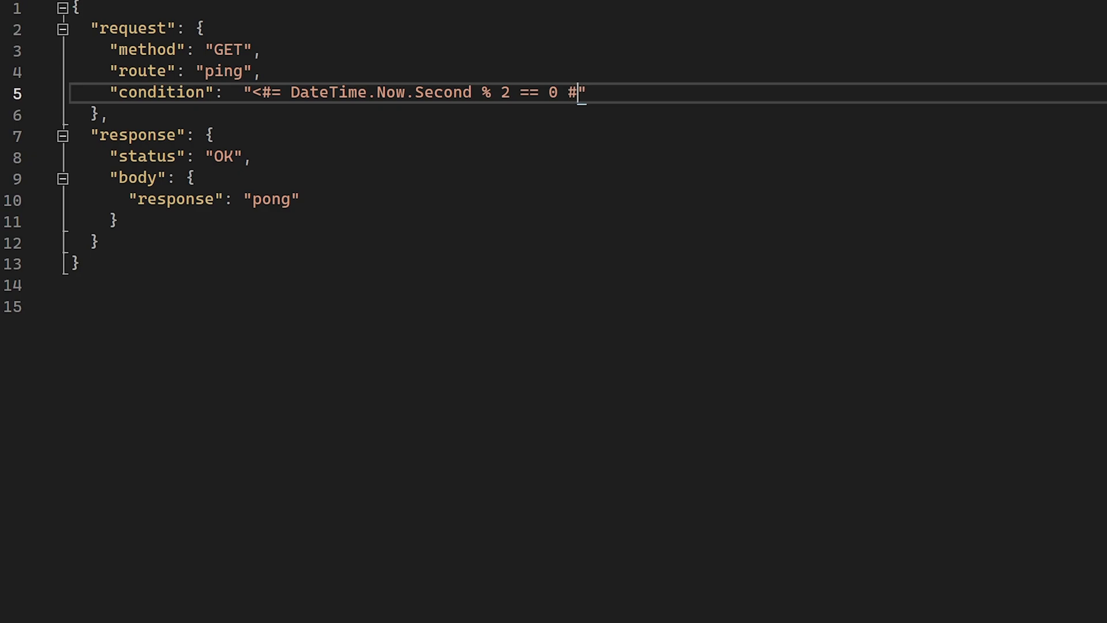
{"action": "type", "text": ">"}
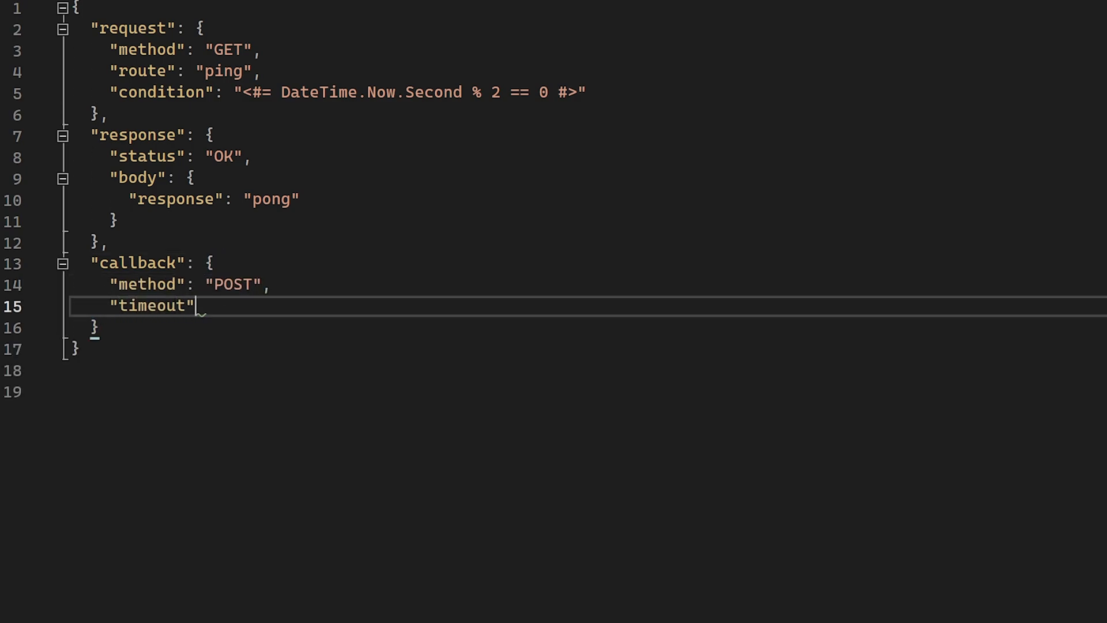
- Fill the callback: timeout 2000, 'Calling back to you!' message, postman-echo.com/post URL, delay 5000
{"action": "type", "text": ": 2000,"}
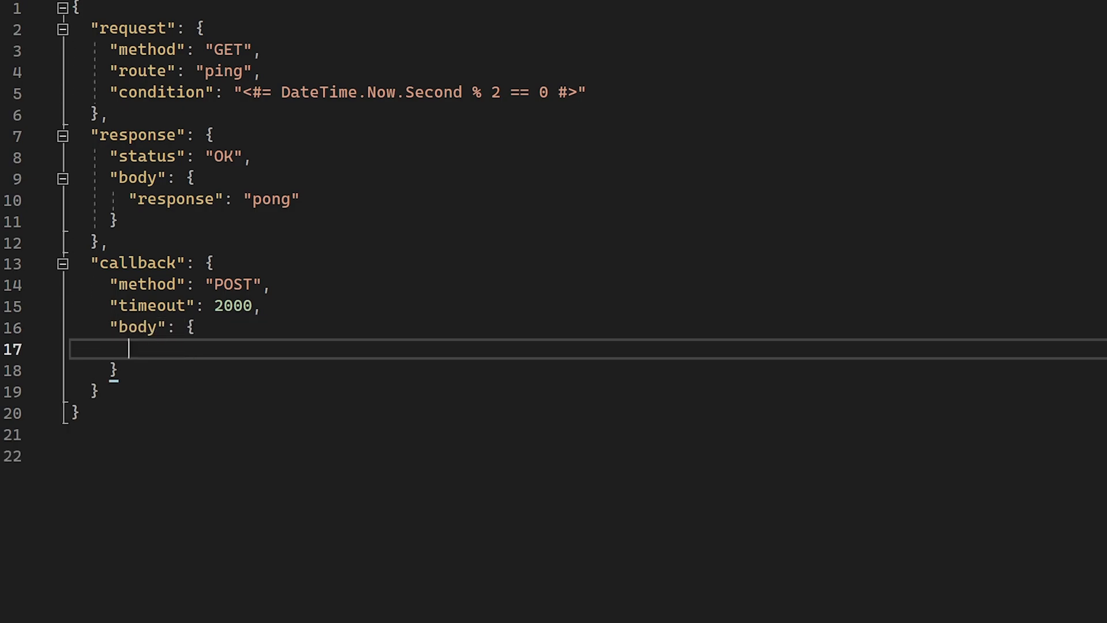
{"action": "type", "text": "\"message\": \"Calli\""}
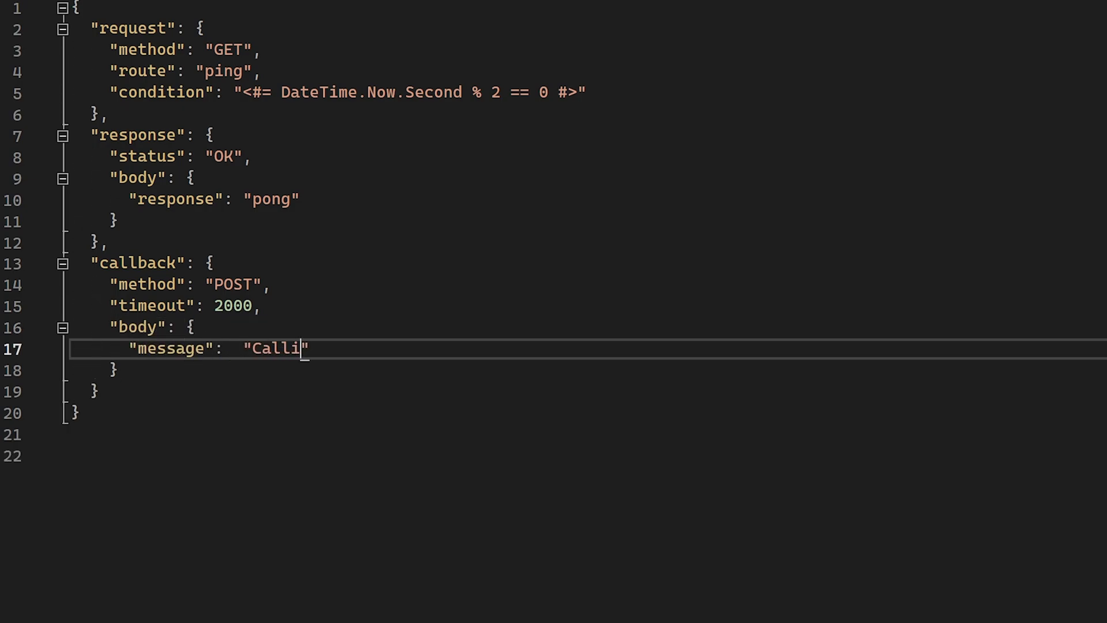
{"action": "type", "text": "ng back to you!\""}
{"action": "type", "text": "\"url\":  \"https://"}
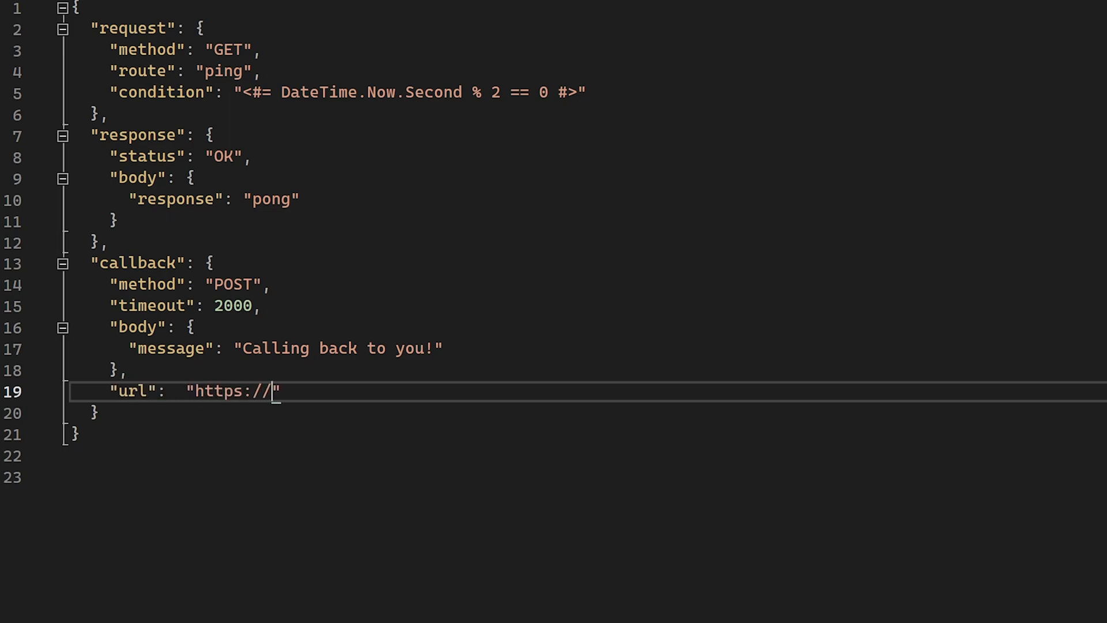
{"action": "type", "text": "postman-echo.com/p"}
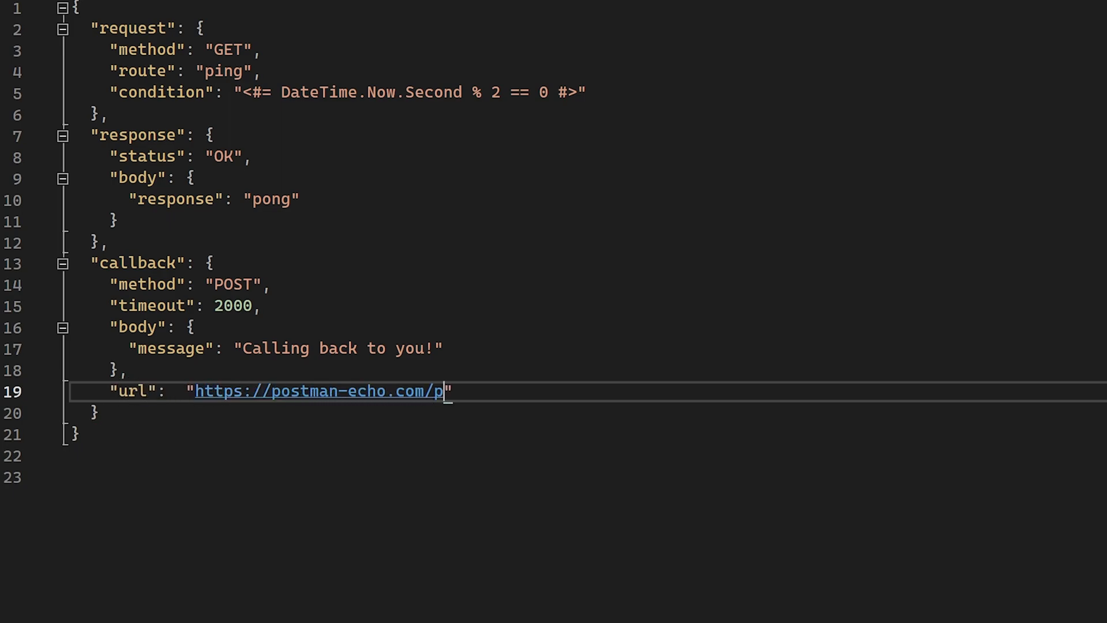
{"action": "type", "text": "ost\","}
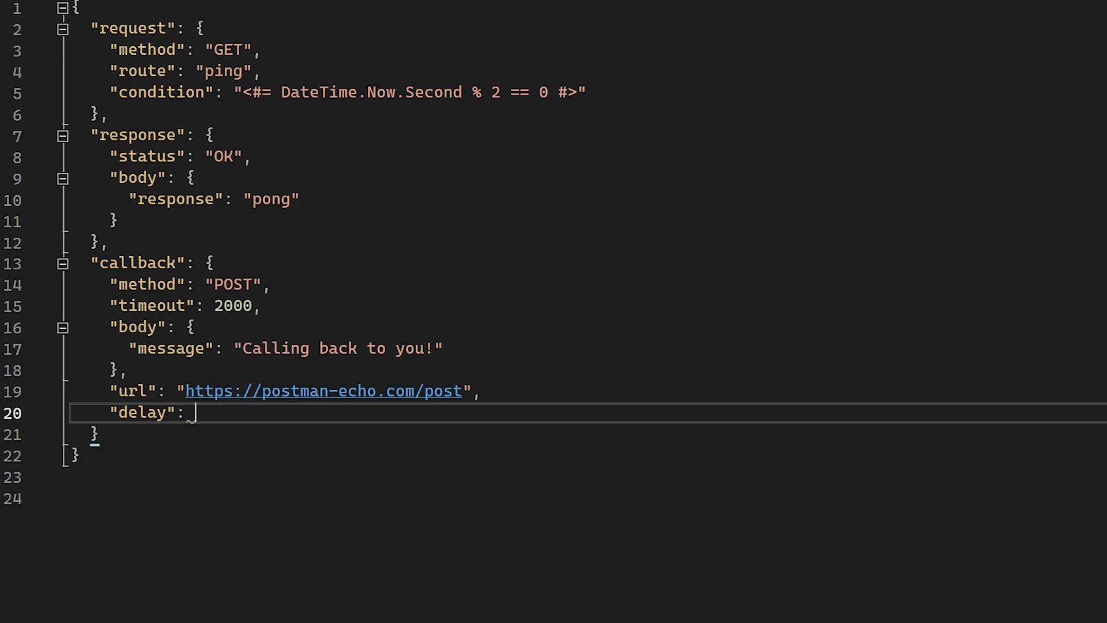
{"action": "type", "text": "5000"}
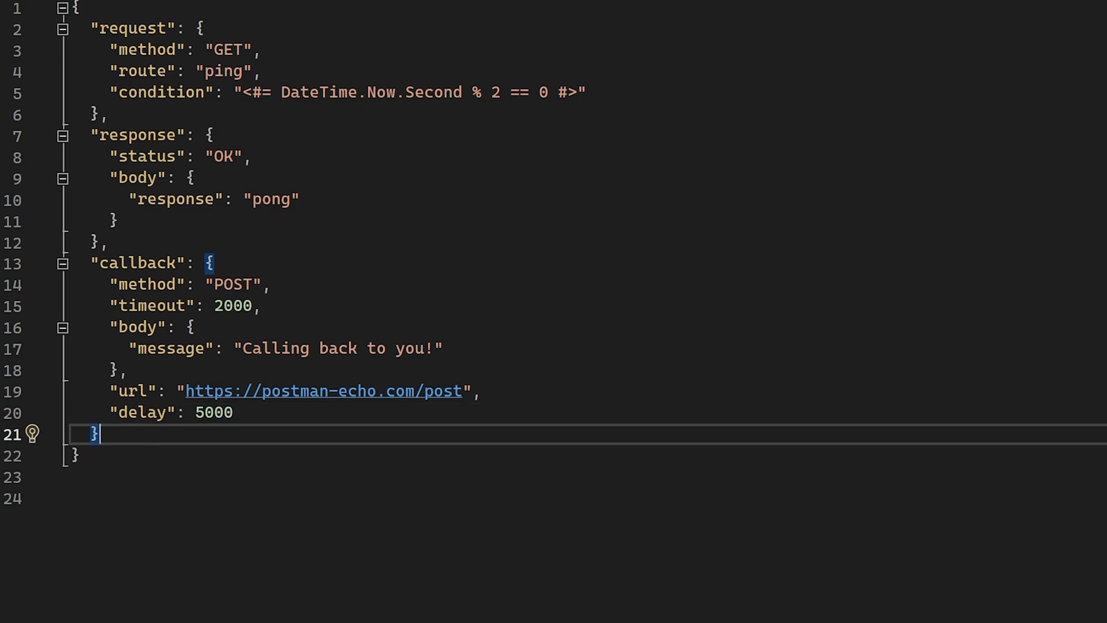